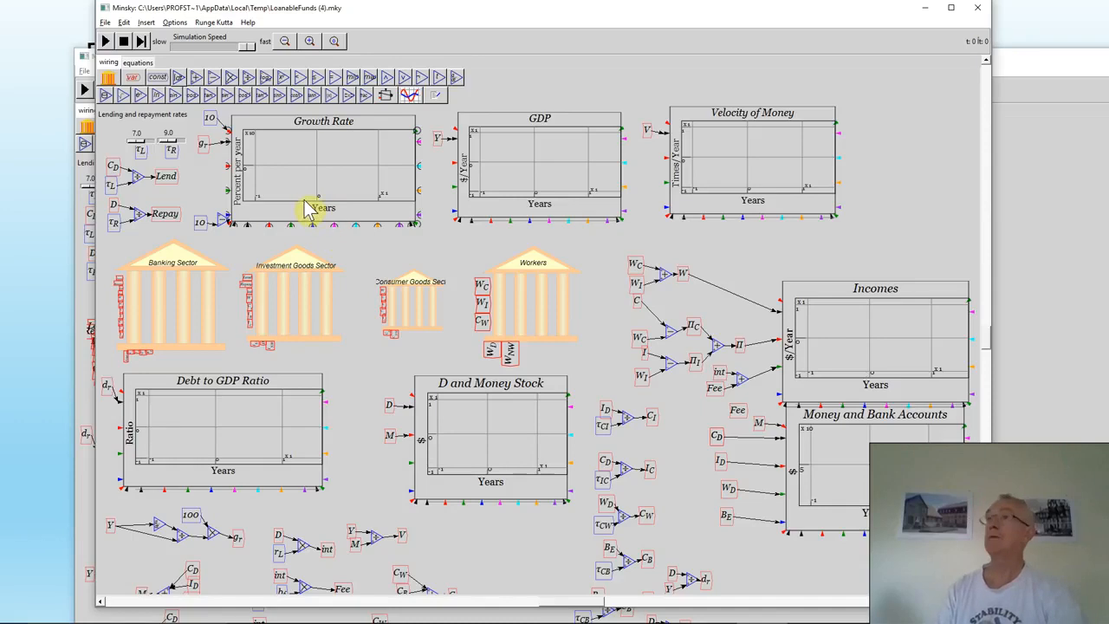
mouse_move(301, 201)
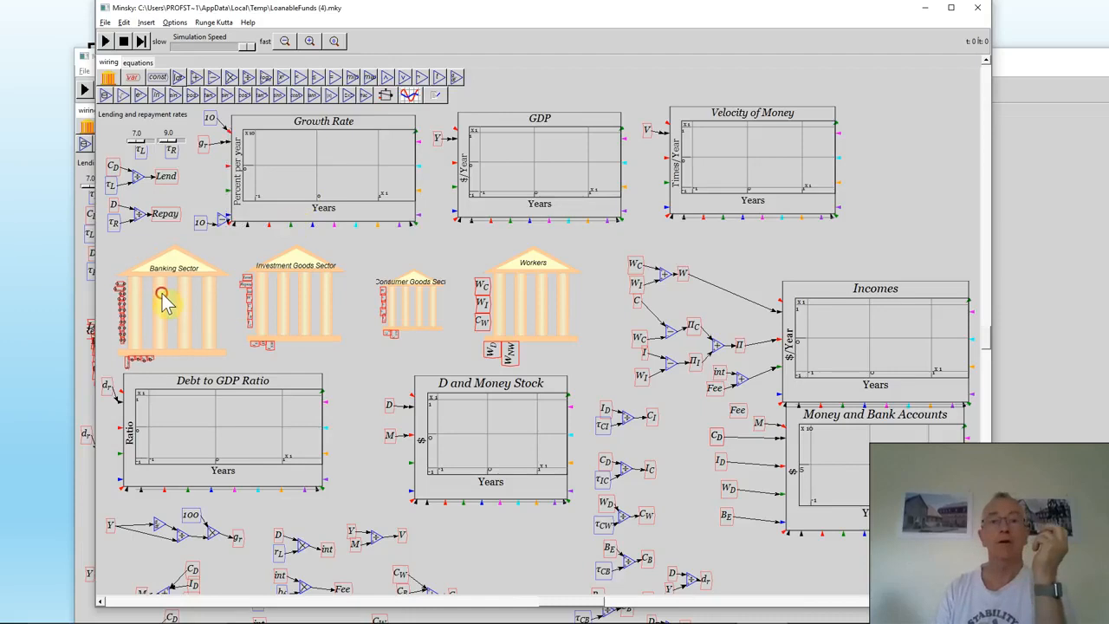
Open the Banking Sector Godley table showing 100 in reserves balanced against liabilities
double_click(169, 299)
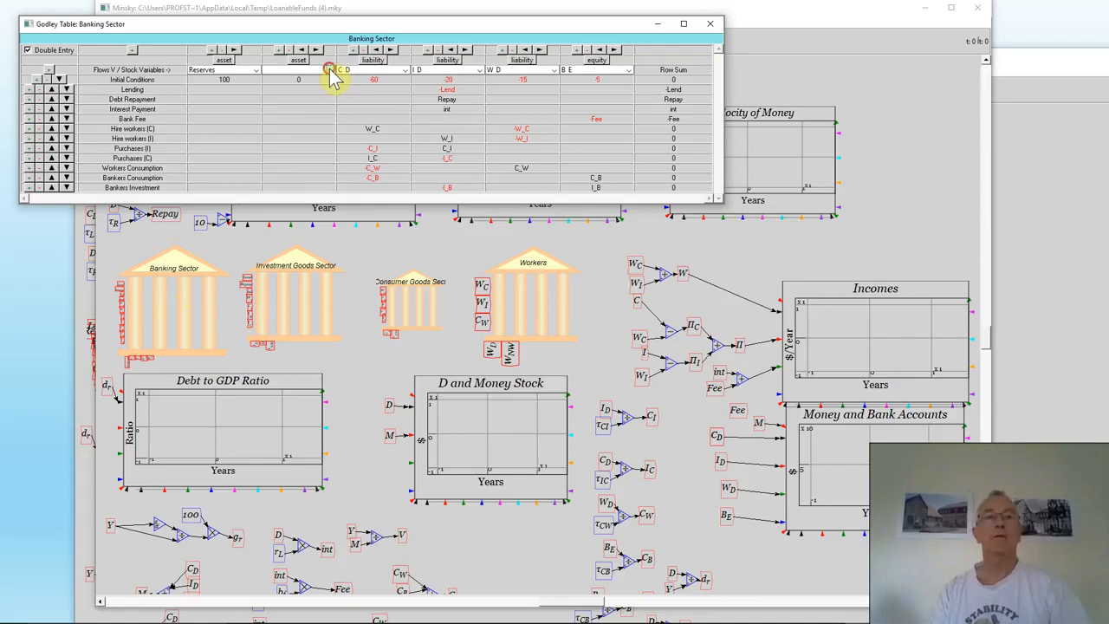
Fill the empty asset column with D, 10, Lend and -Repay, plus -int interest
click(299, 89)
text(Lend)
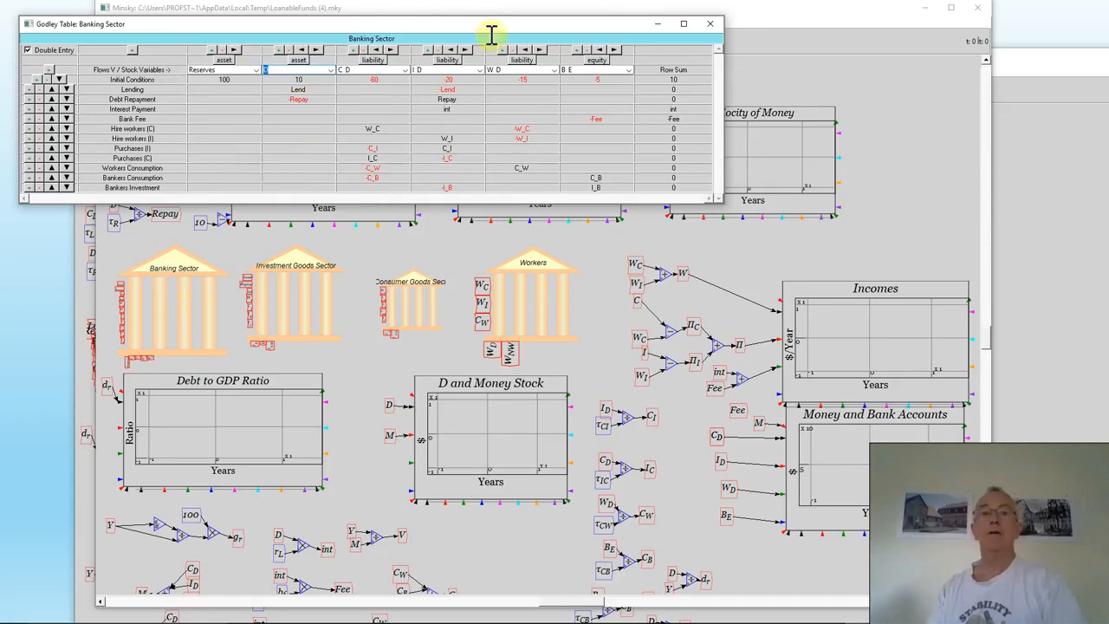
mouse_move(557, 119)
text(int)
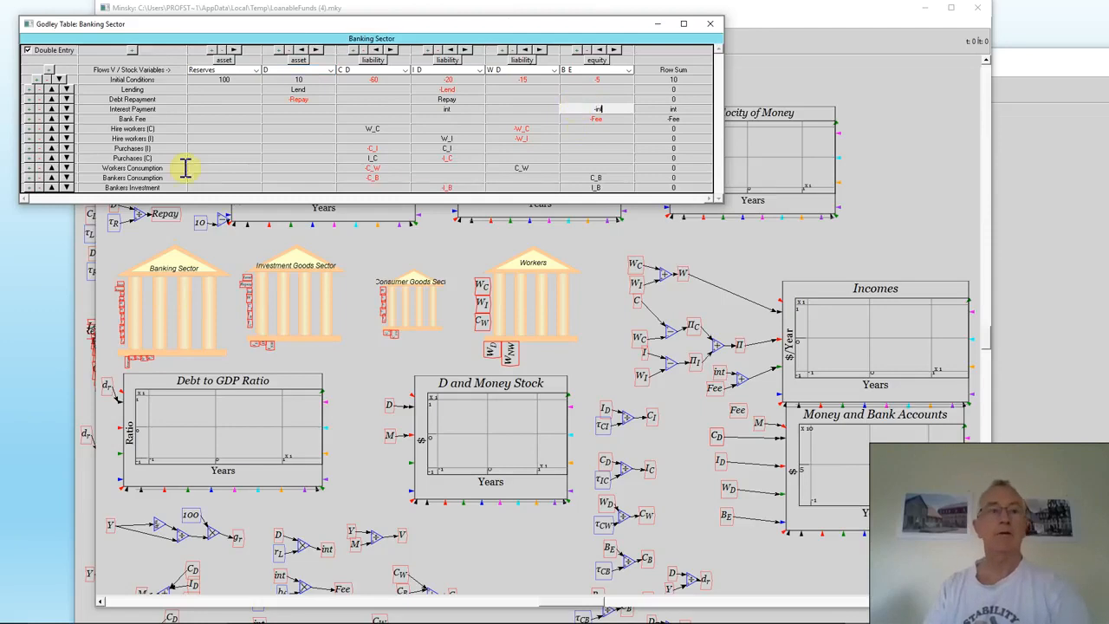
mouse_move(42, 126)
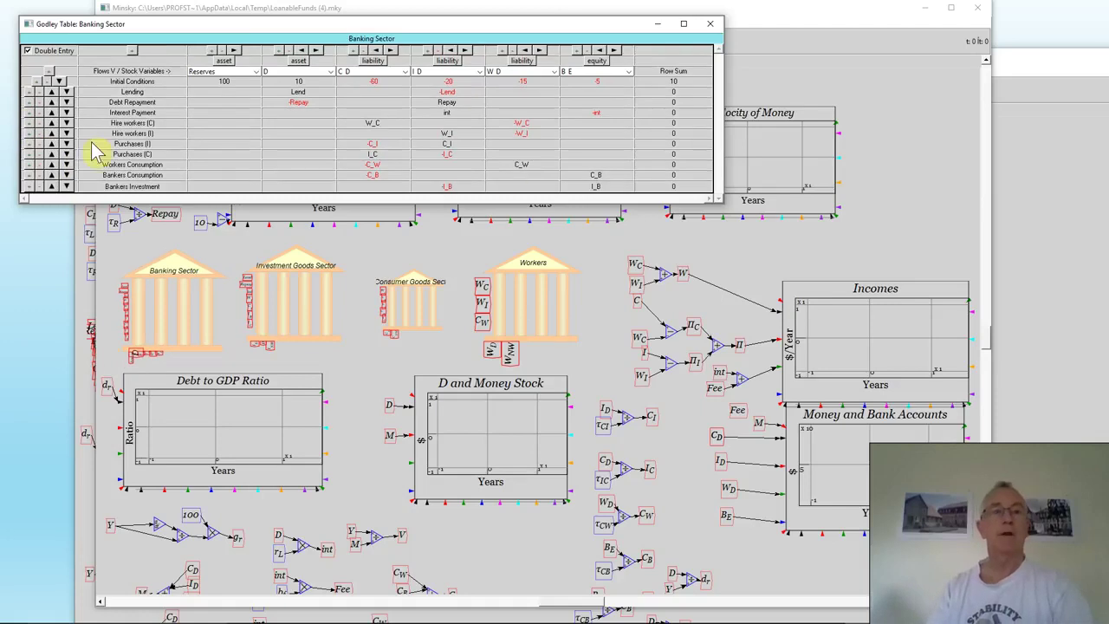
mouse_move(750, 238)
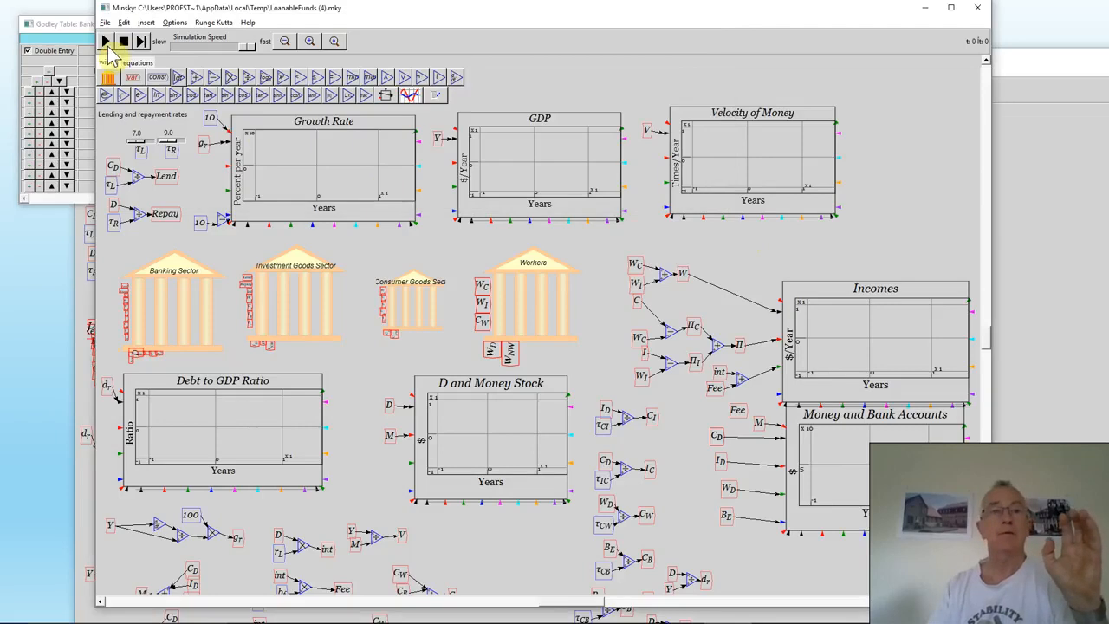
Run the simulation, setting τL to 11.0 and τR to 8.0
click(105, 40)
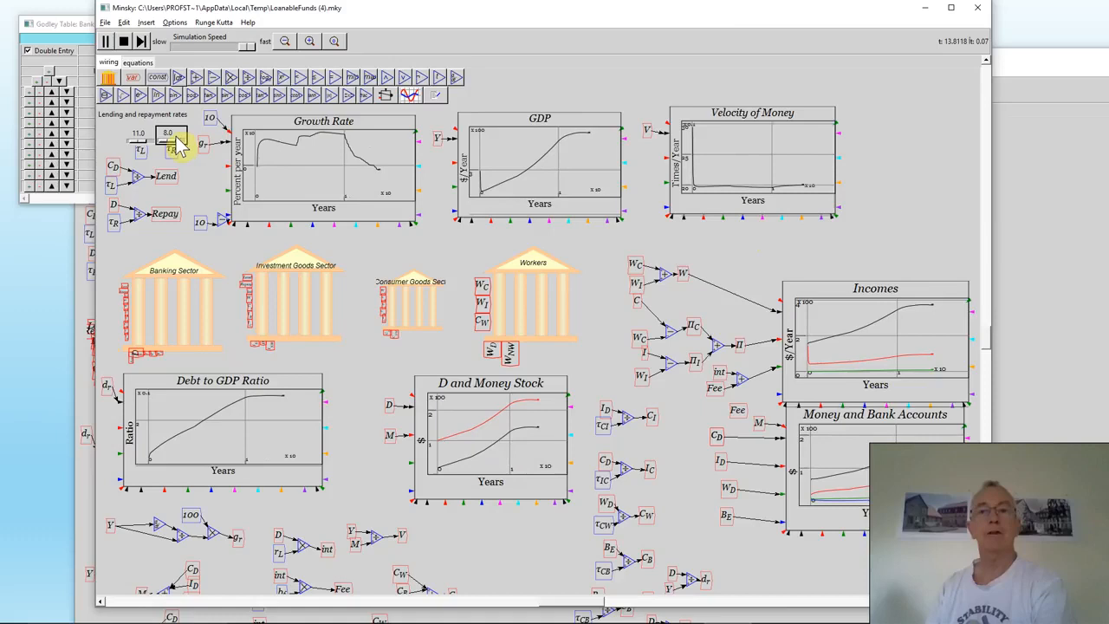
click(174, 138)
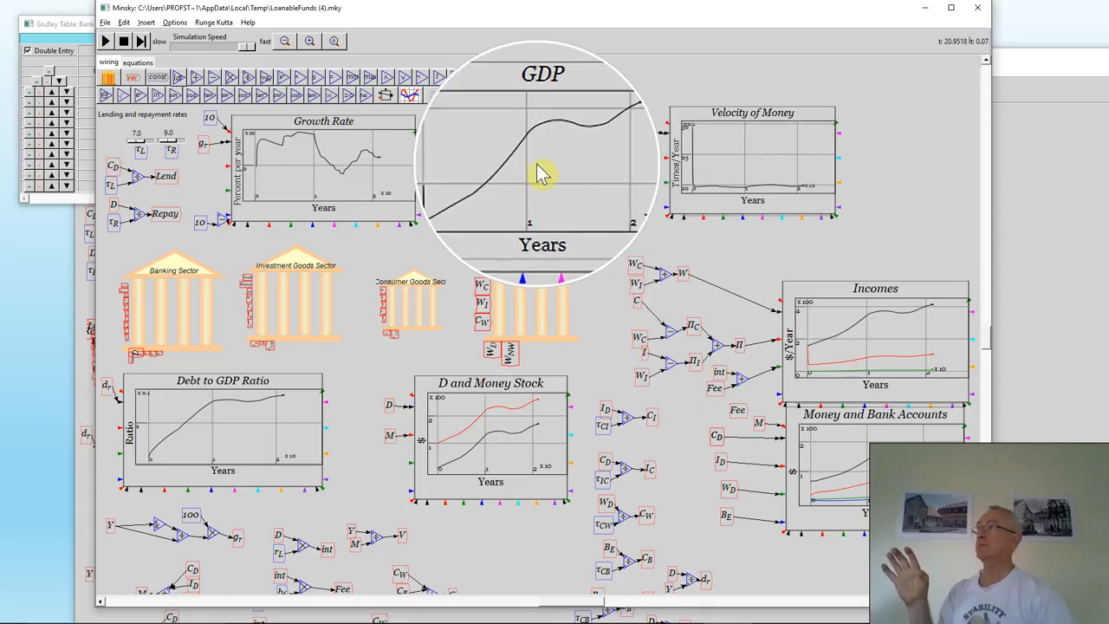
mouse_move(277, 169)
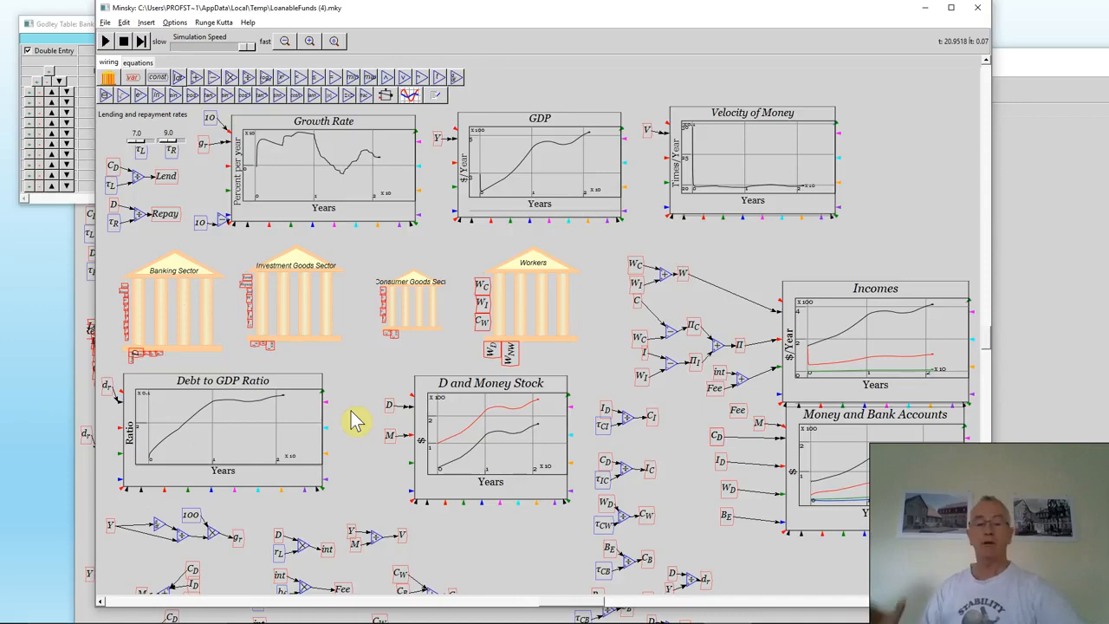
key(alt+tab)
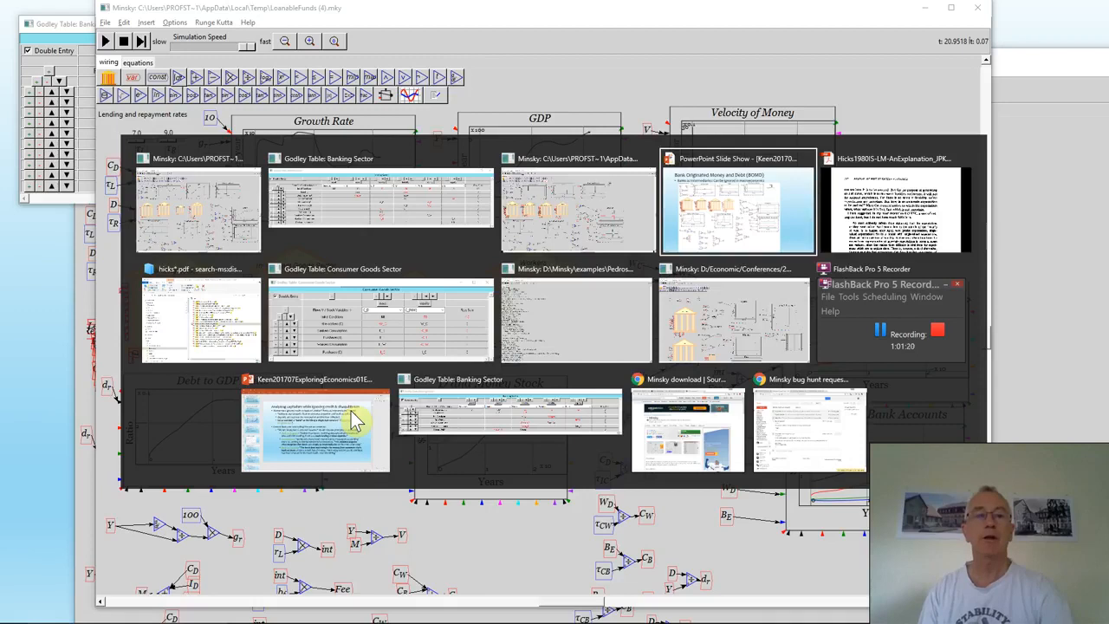
Open Kocherlakota2016Toy Models.pdf from the File Explorer search results
click(199, 321)
text(koch*.pdf)
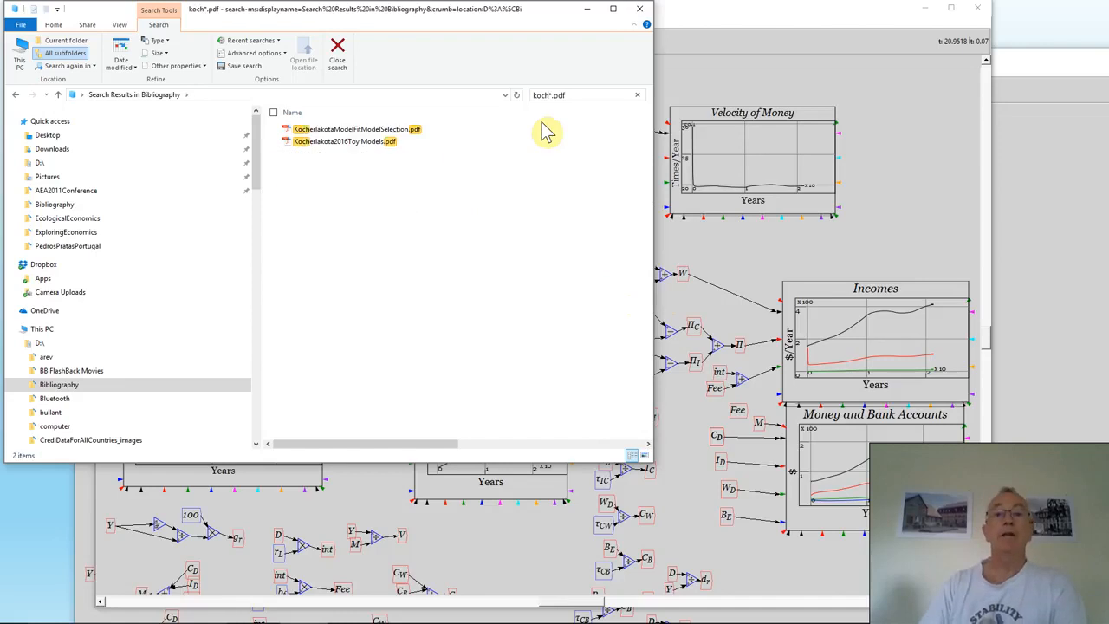
click(343, 142)
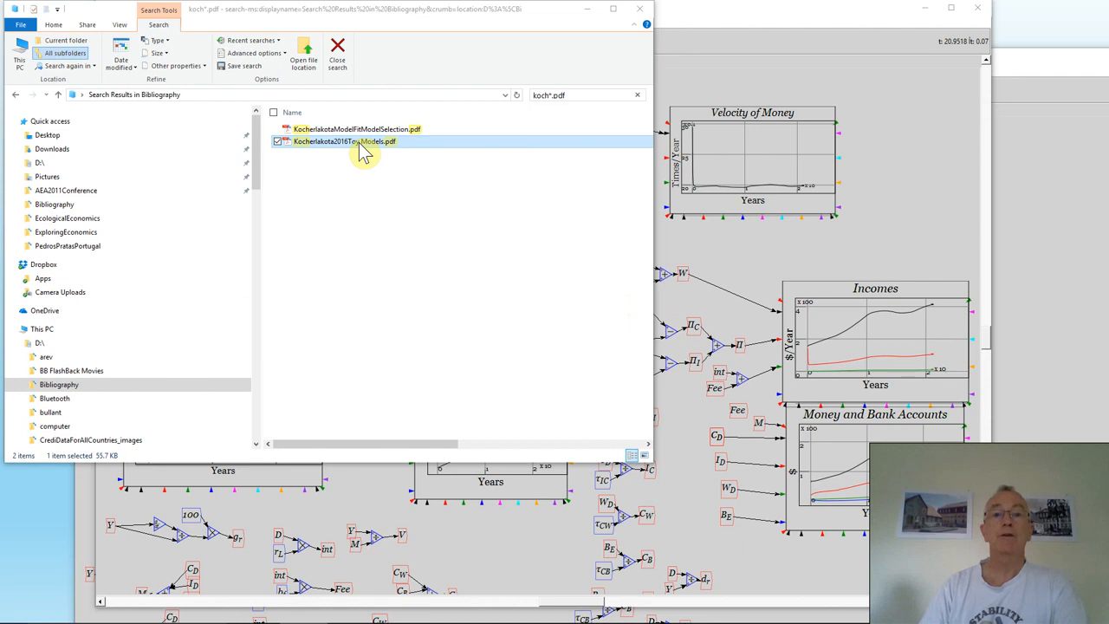
double_click(344, 141)
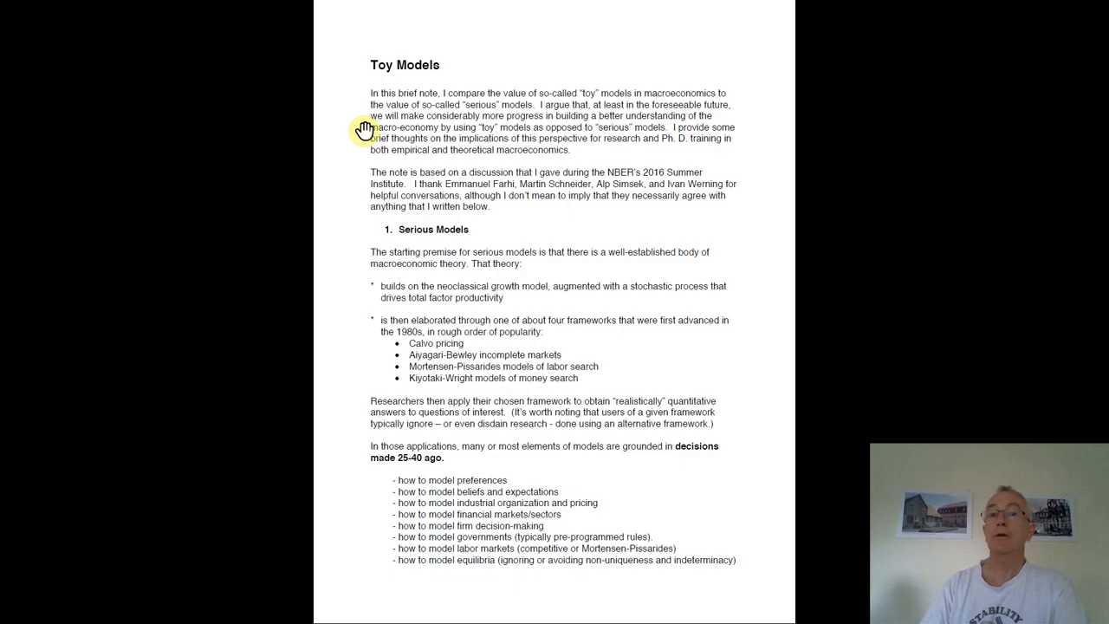
mouse_move(297, 113)
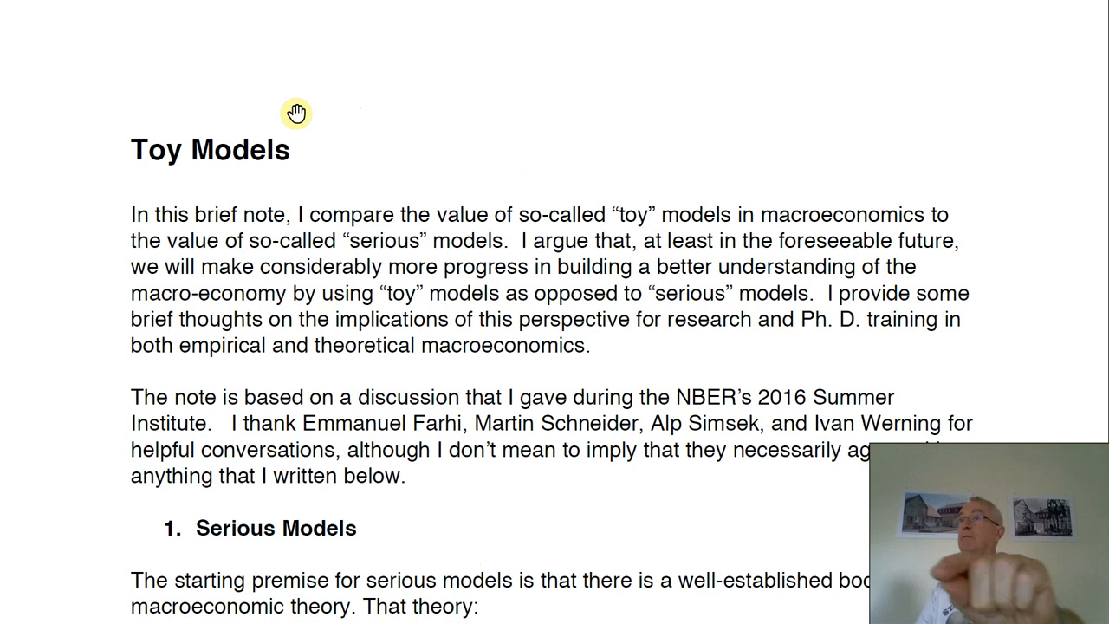
scroll(down, 3)
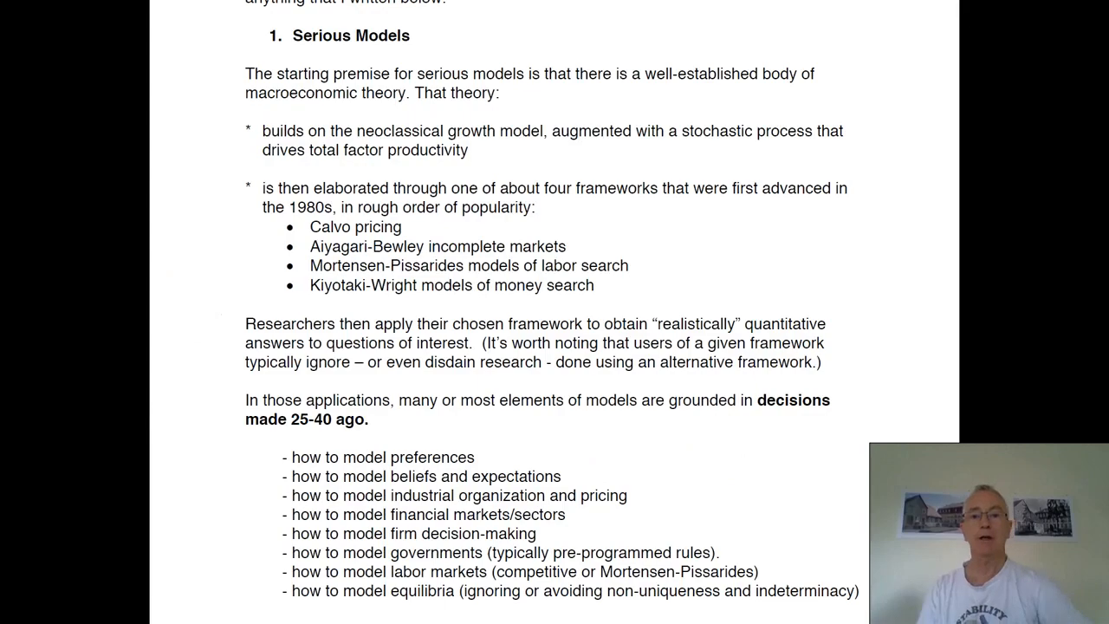
scroll(down, 3)
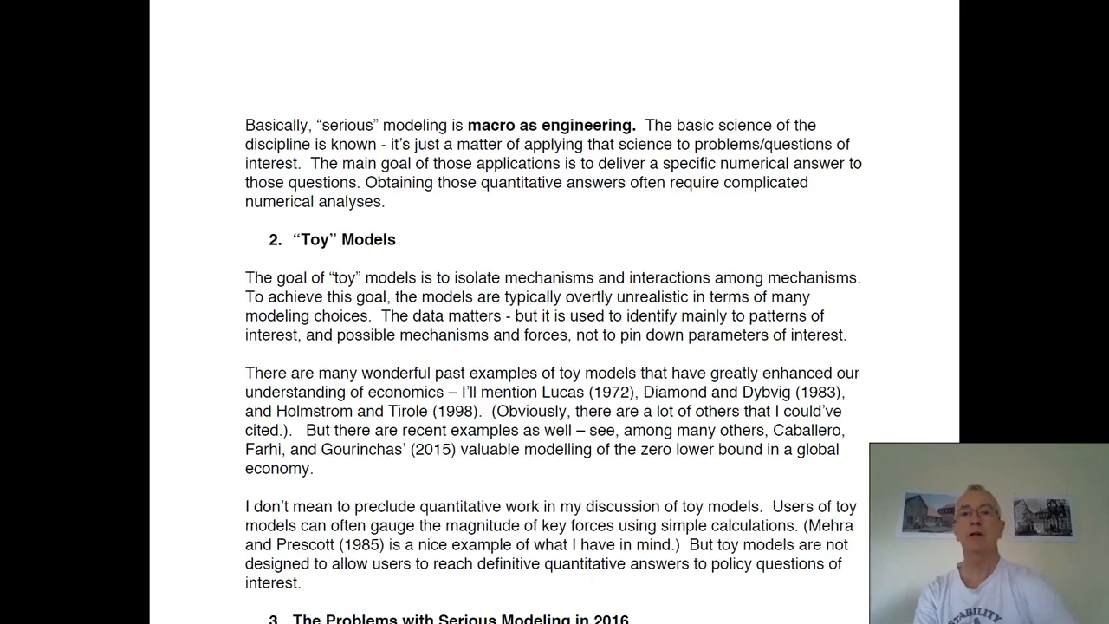
scroll(down, 3)
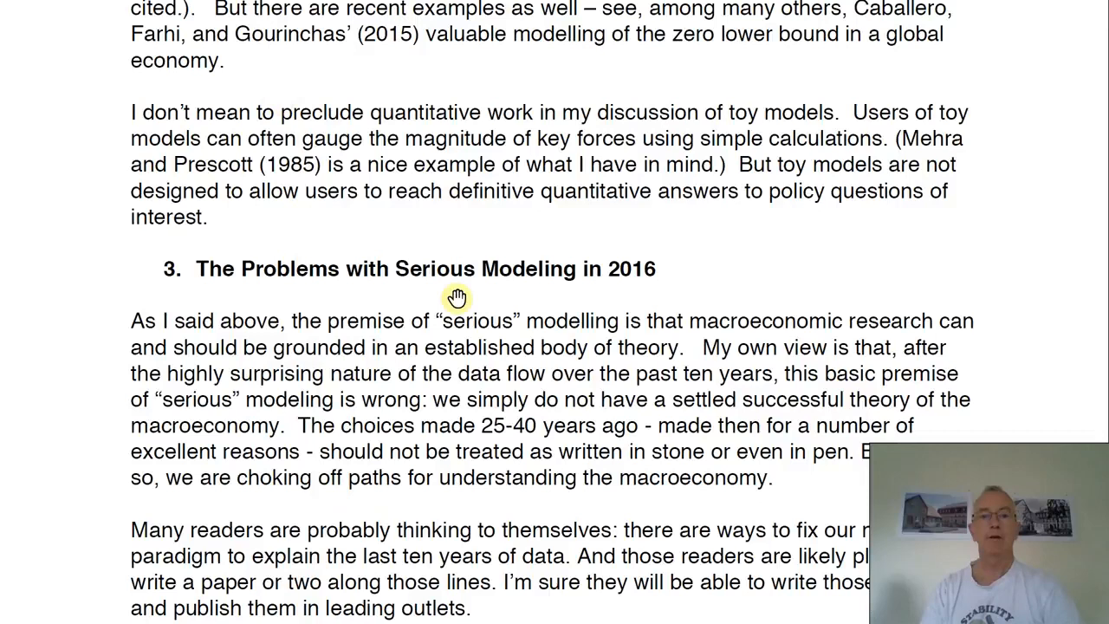
mouse_move(530, 358)
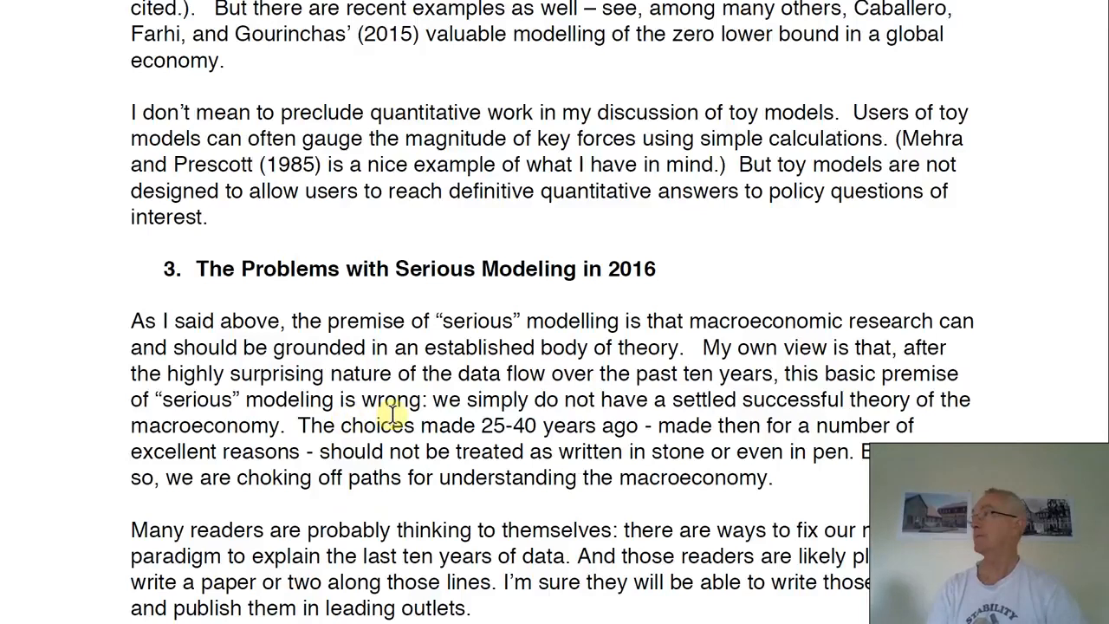
mouse_move(788, 408)
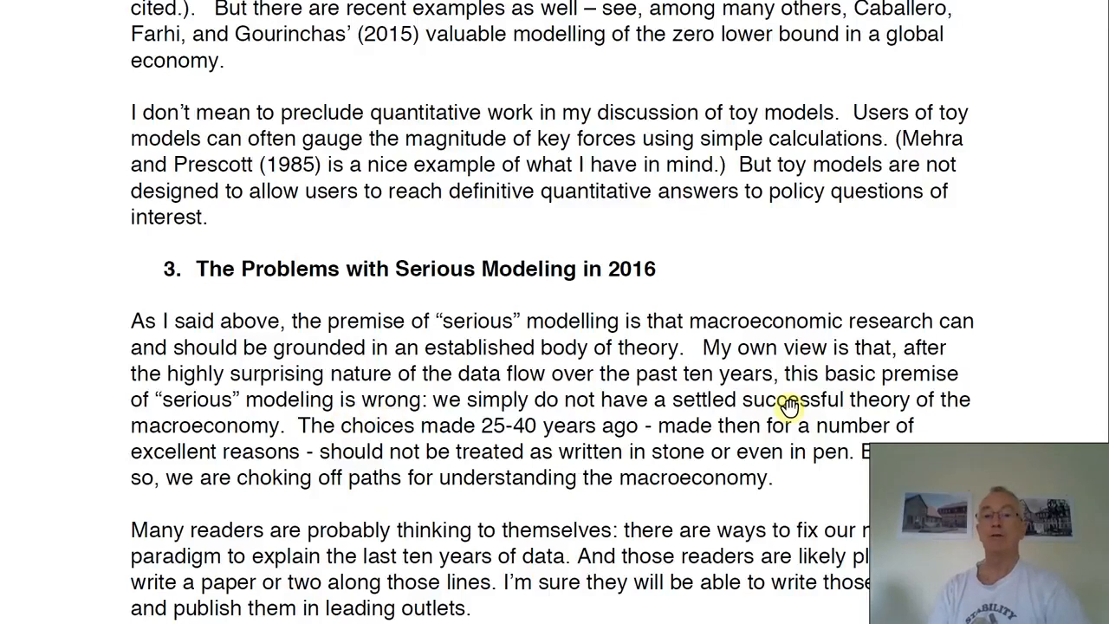